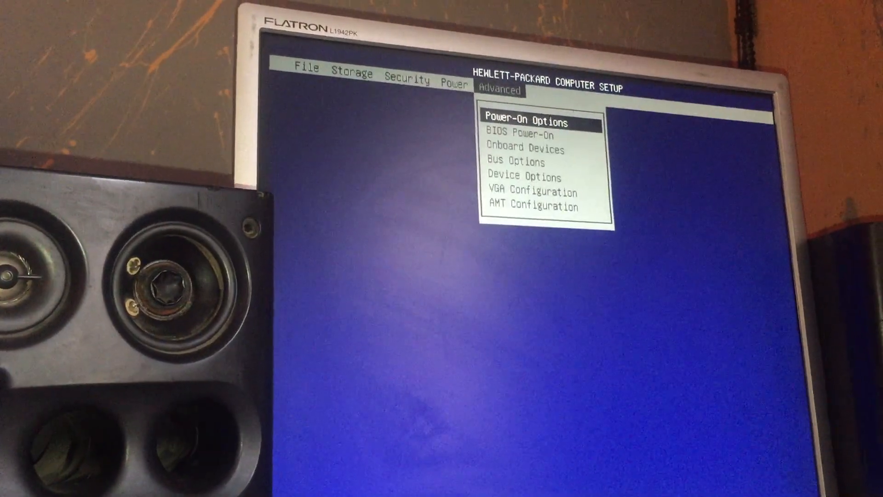
Step: Move the Advanced menu highlight down past Onboard Devices to Bus Options
key("down")
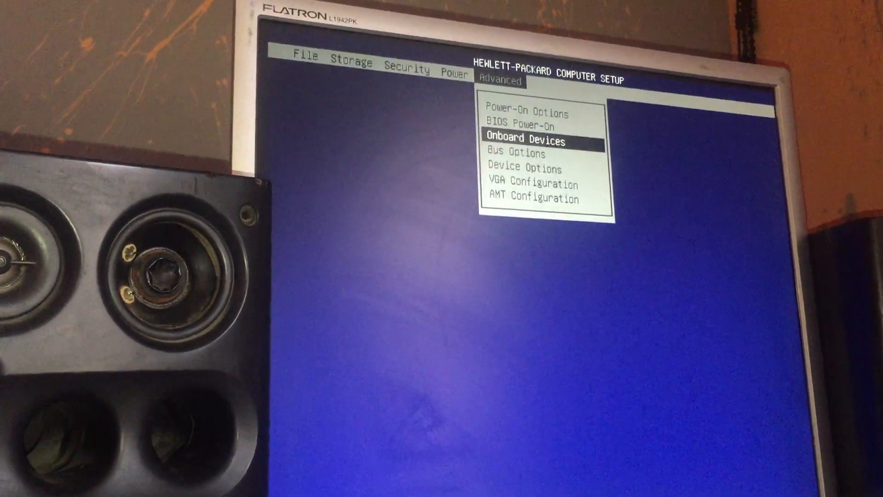
key("Down")
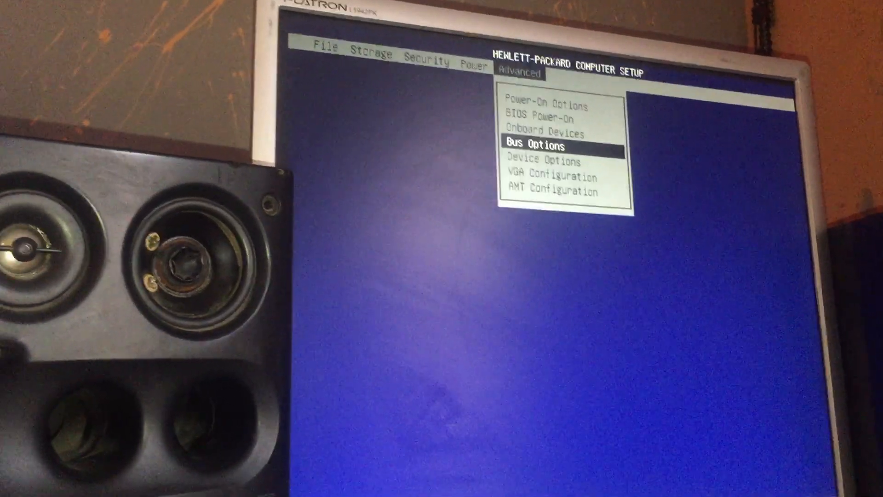